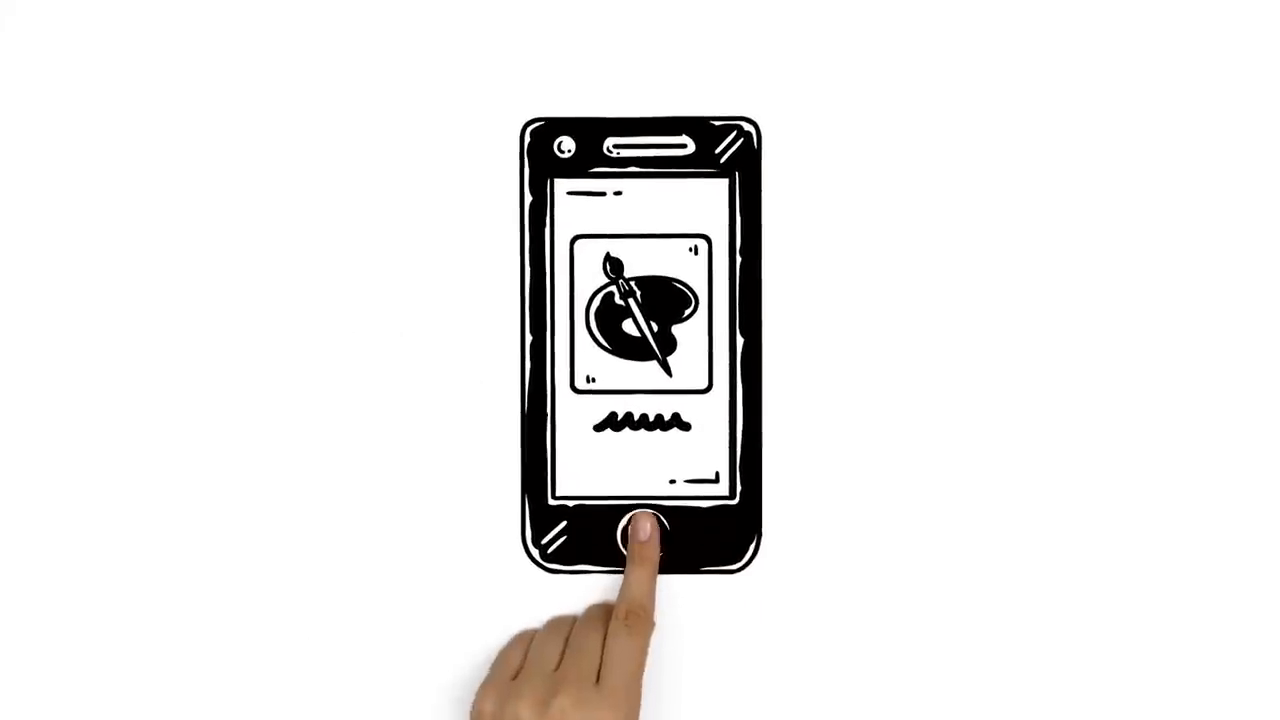
pyautogui.click(640, 536)
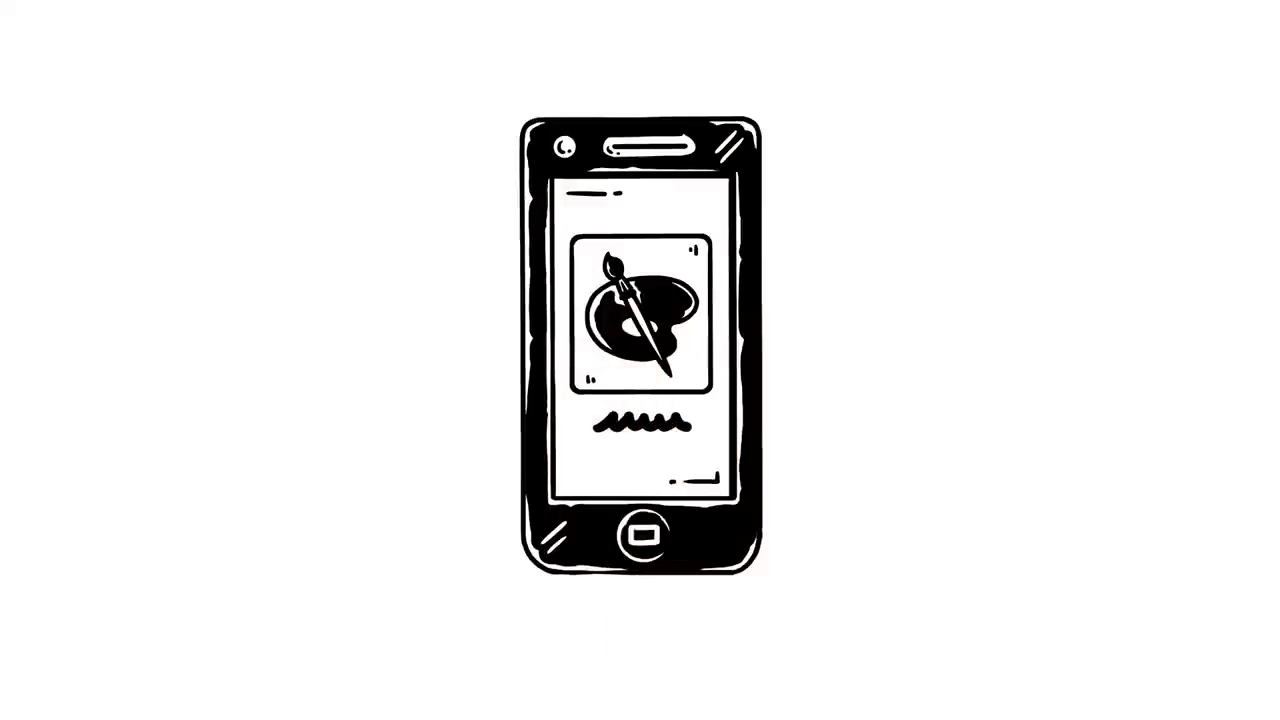